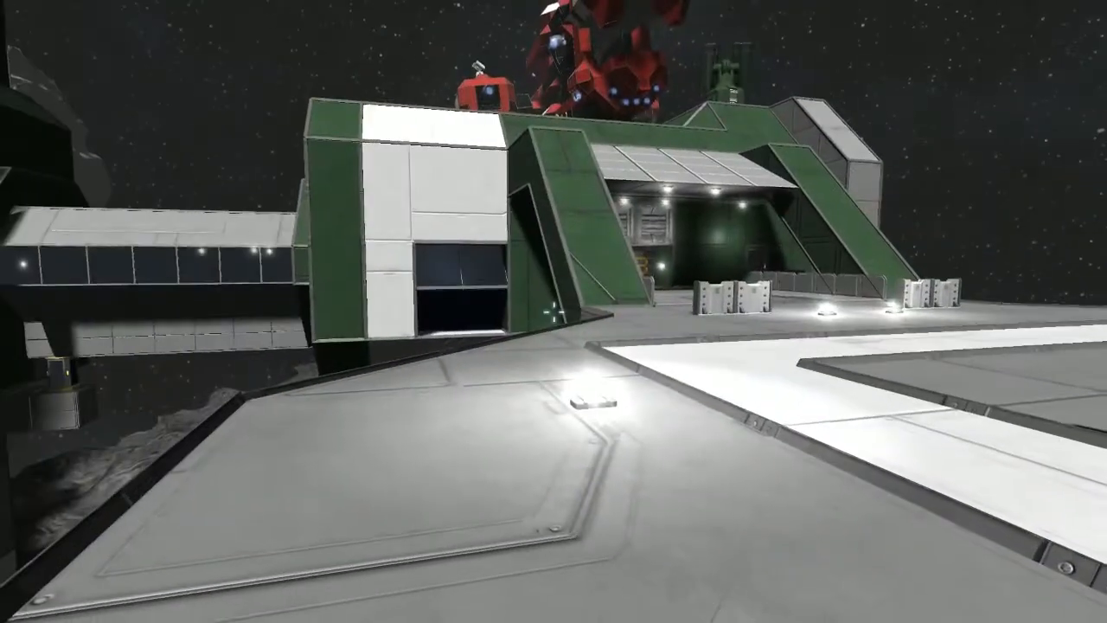
pyautogui.moveTo(553, 311)
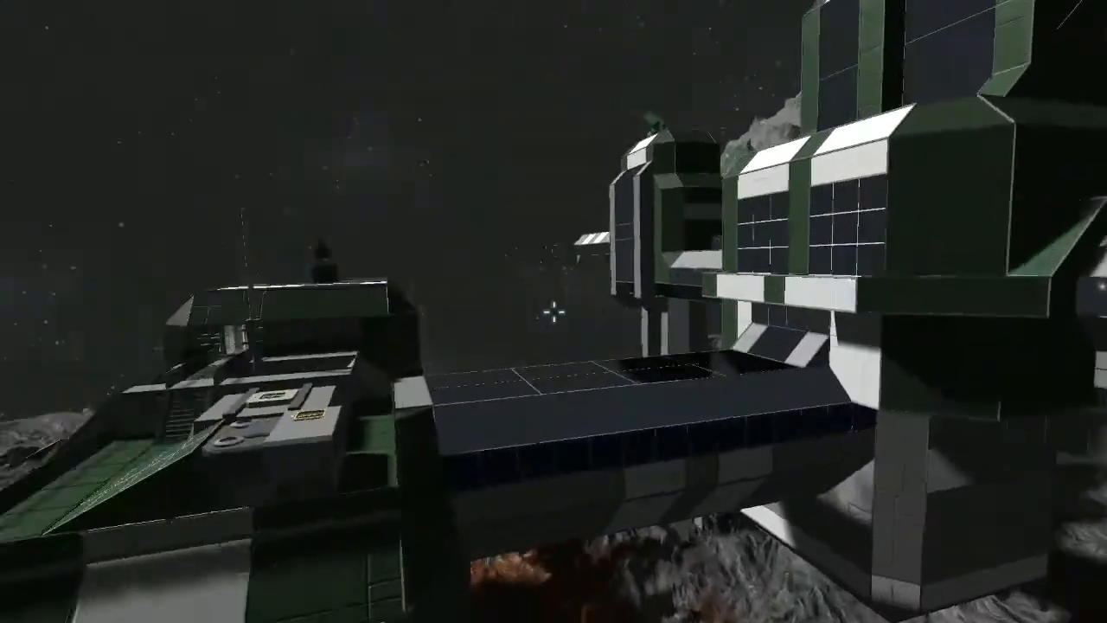
pyautogui.moveTo(554, 312)
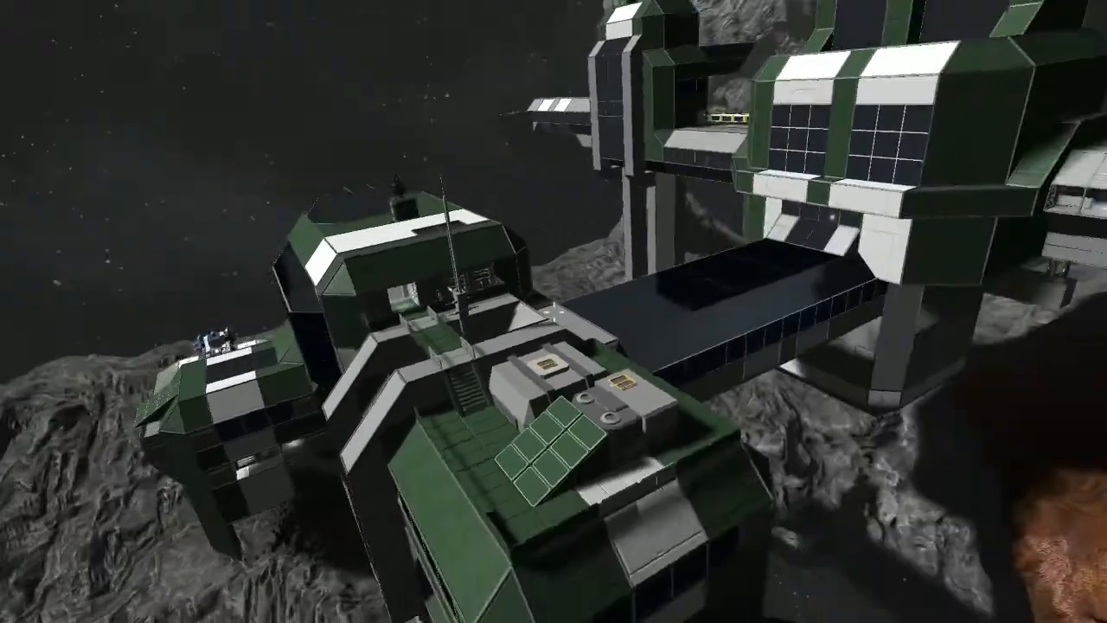
pyautogui.moveTo(553, 312)
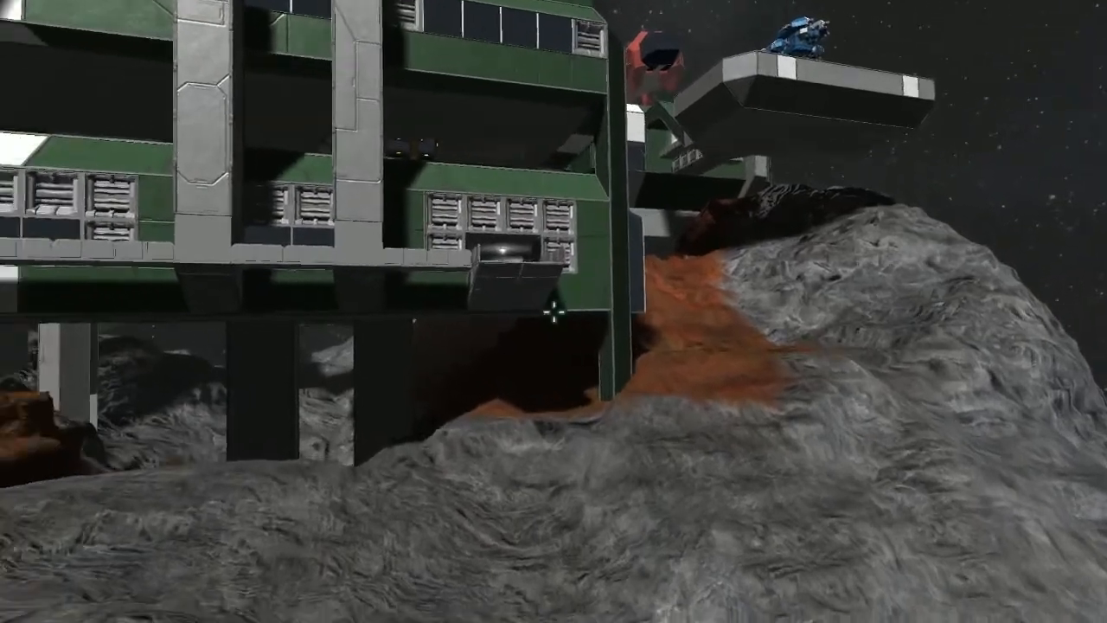
pyautogui.moveTo(553, 311)
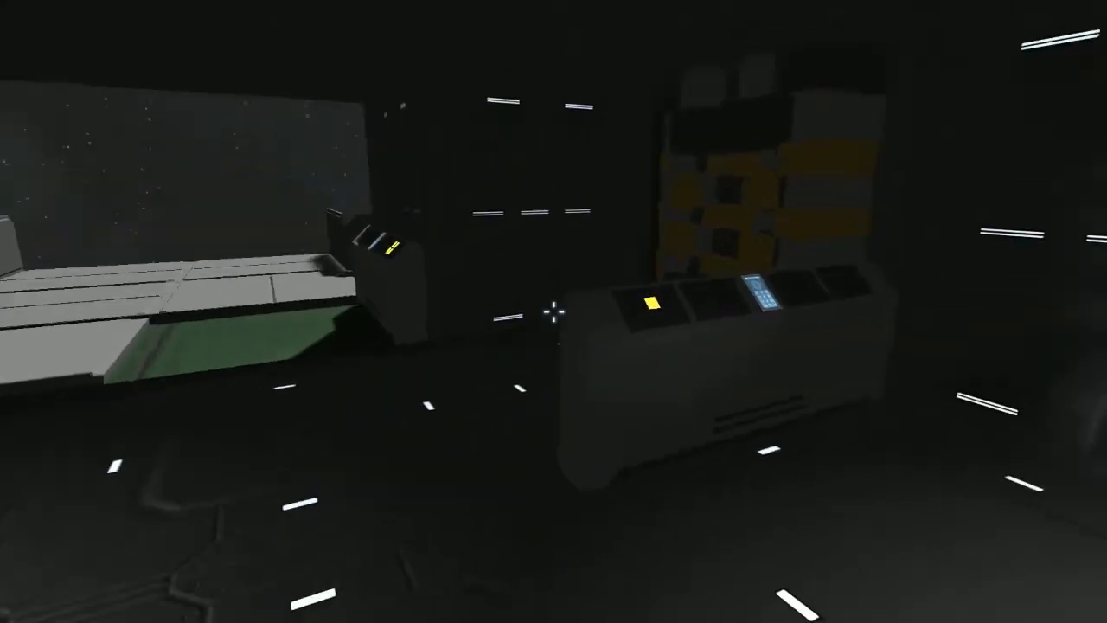
pyautogui.moveTo(553, 311)
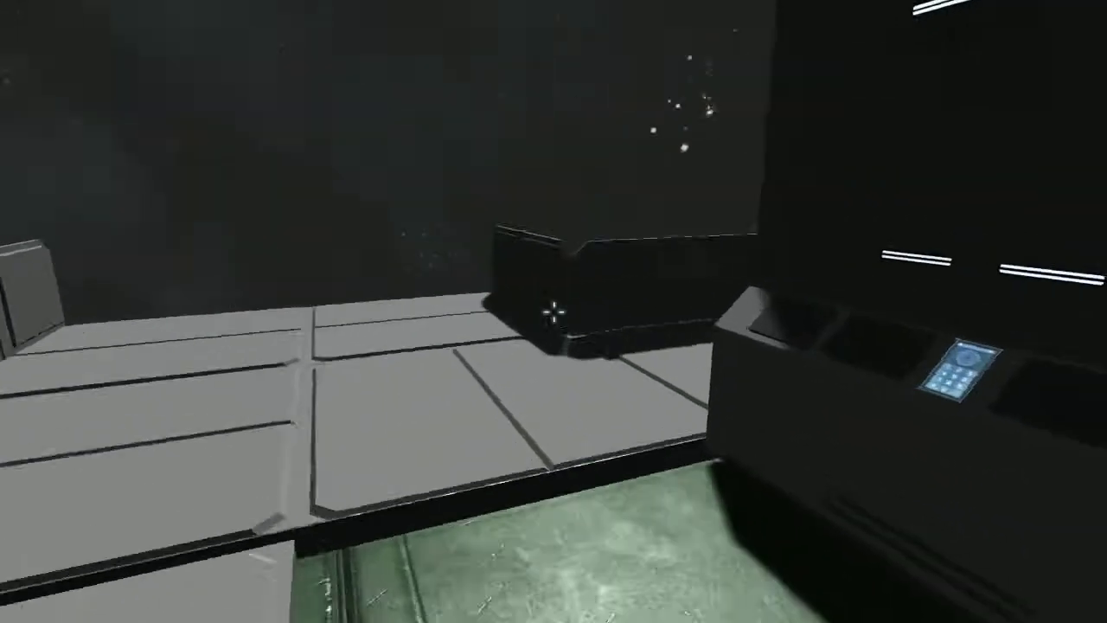
pyautogui.moveTo(554, 311)
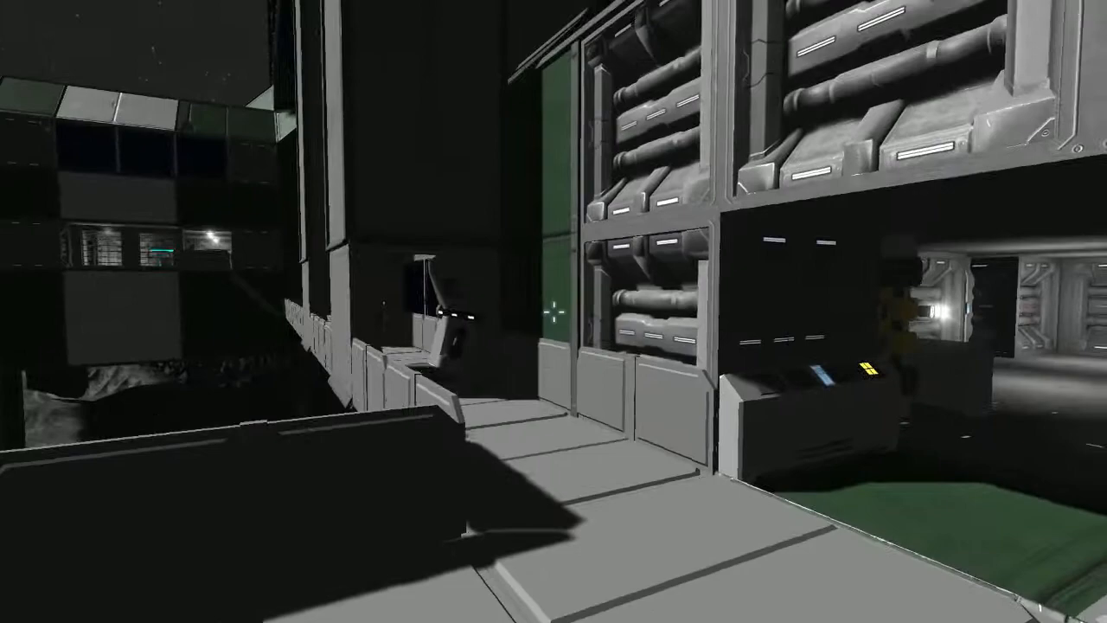
pyautogui.moveTo(553, 311)
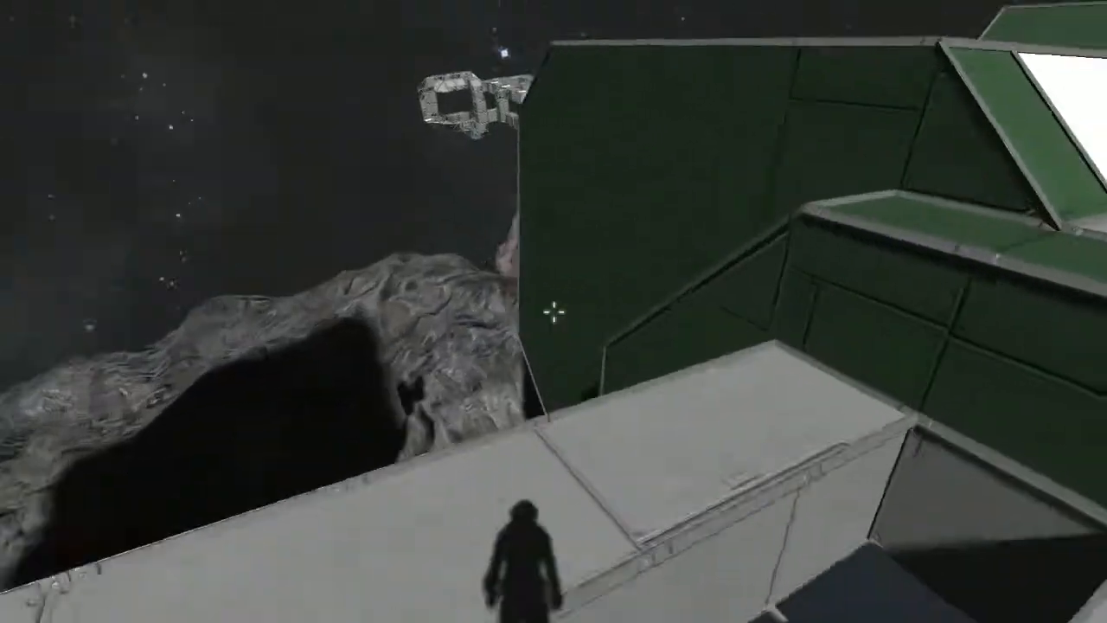
pyautogui.moveTo(553, 311)
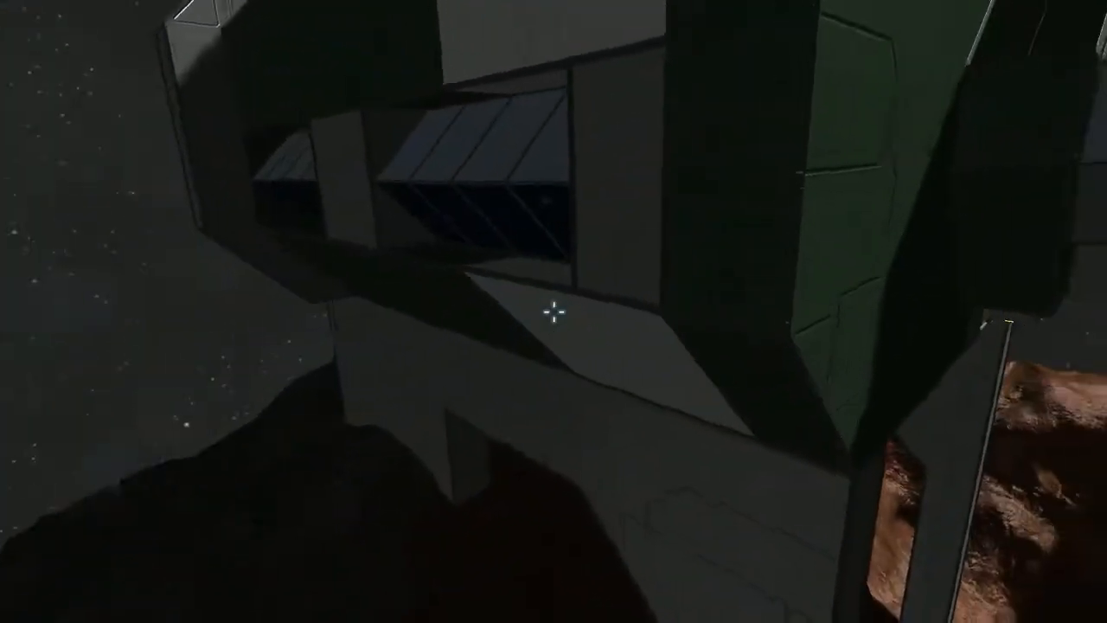
pyautogui.moveTo(554, 311)
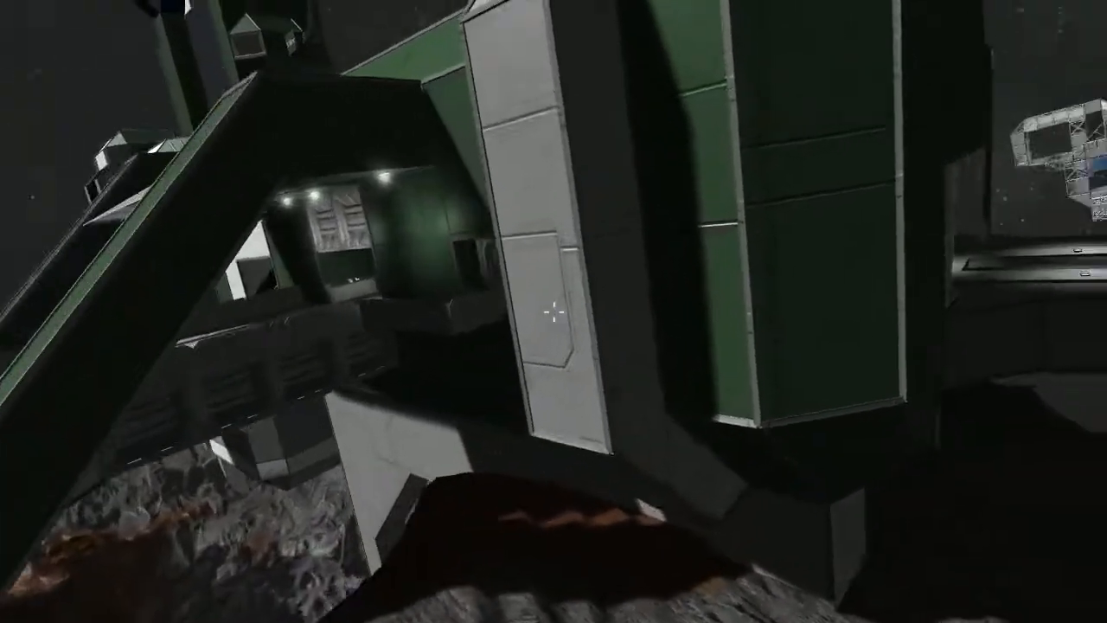
pyautogui.moveTo(554, 312)
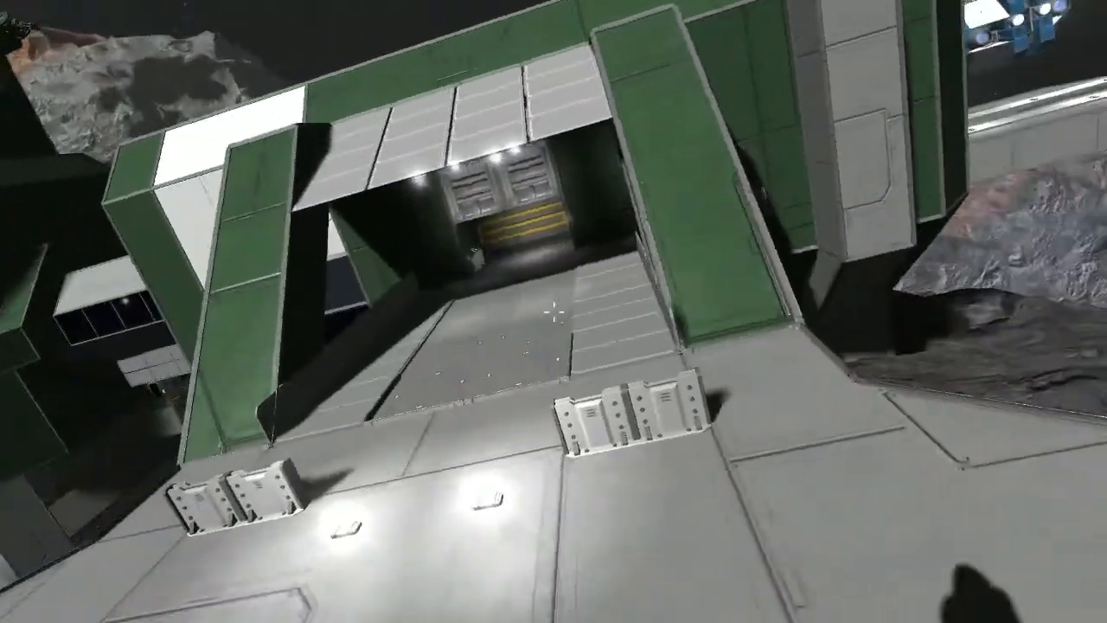
pyautogui.moveTo(553, 311)
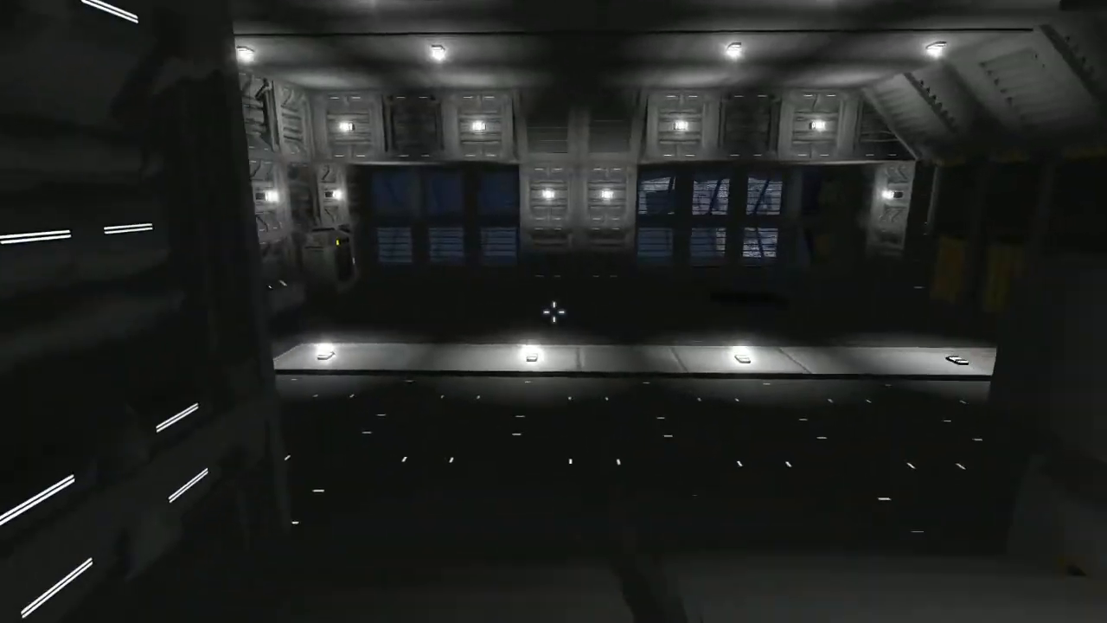
pyautogui.moveTo(554, 311)
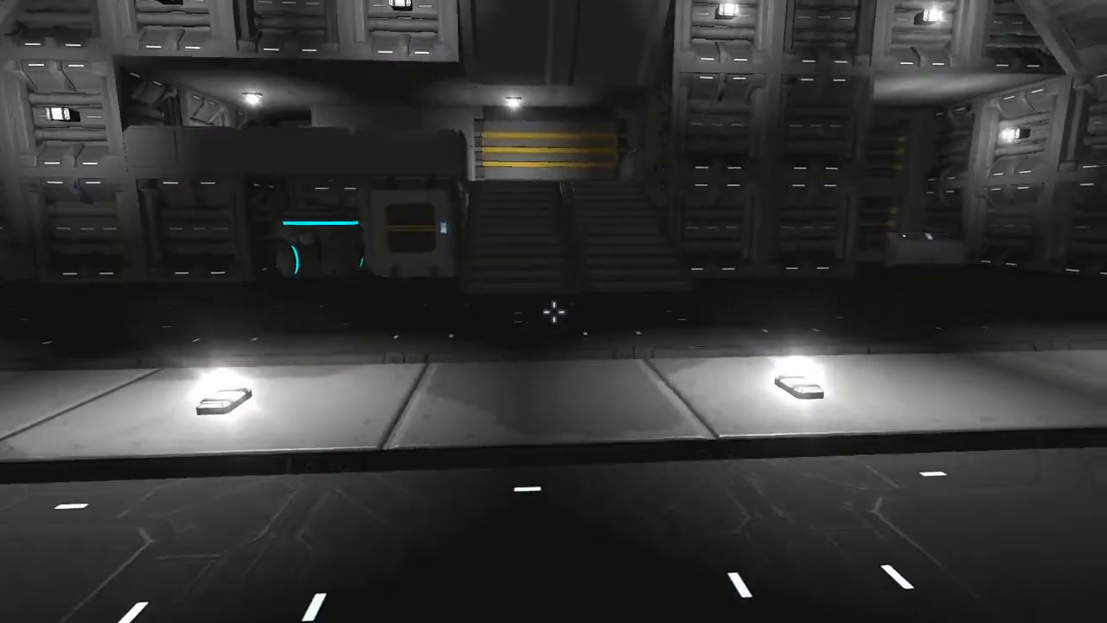
pyautogui.moveTo(553, 312)
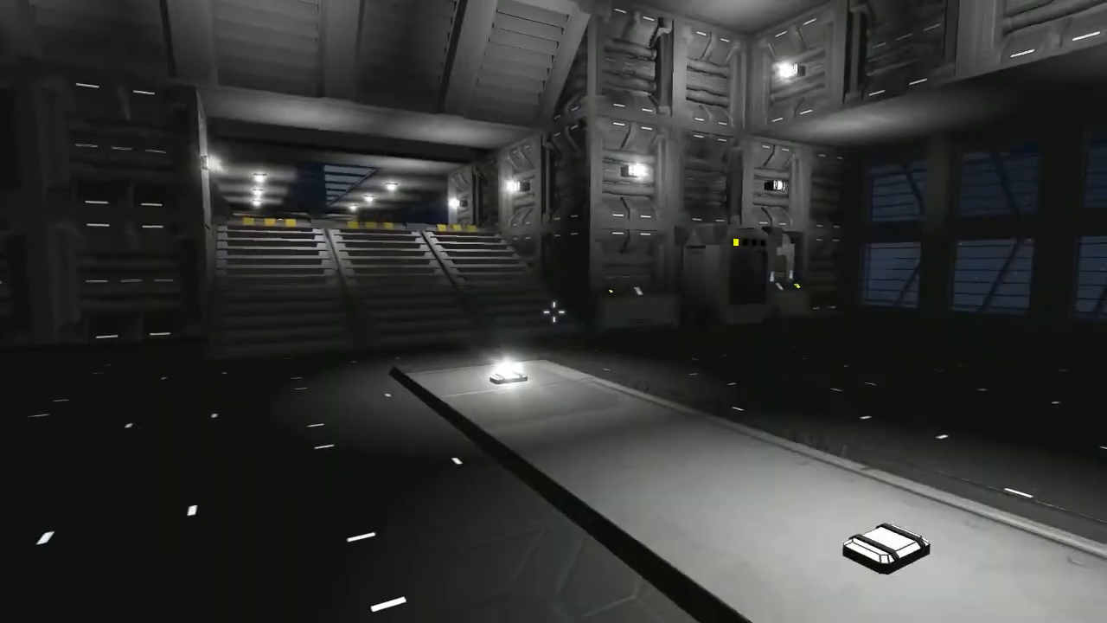
pyautogui.moveTo(554, 311)
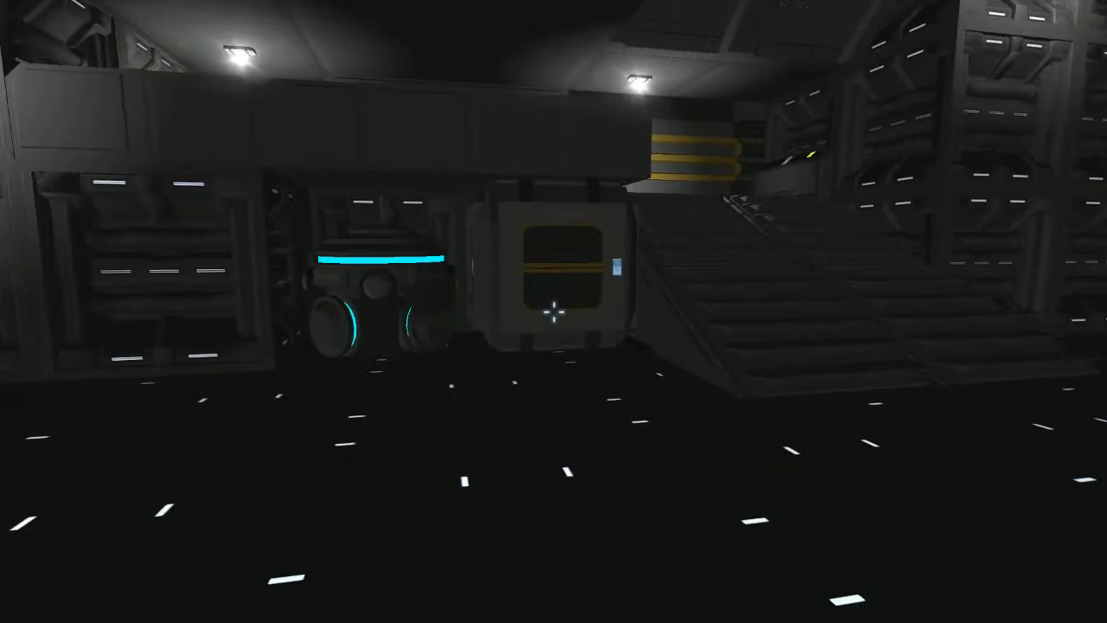
pyautogui.moveTo(554, 315)
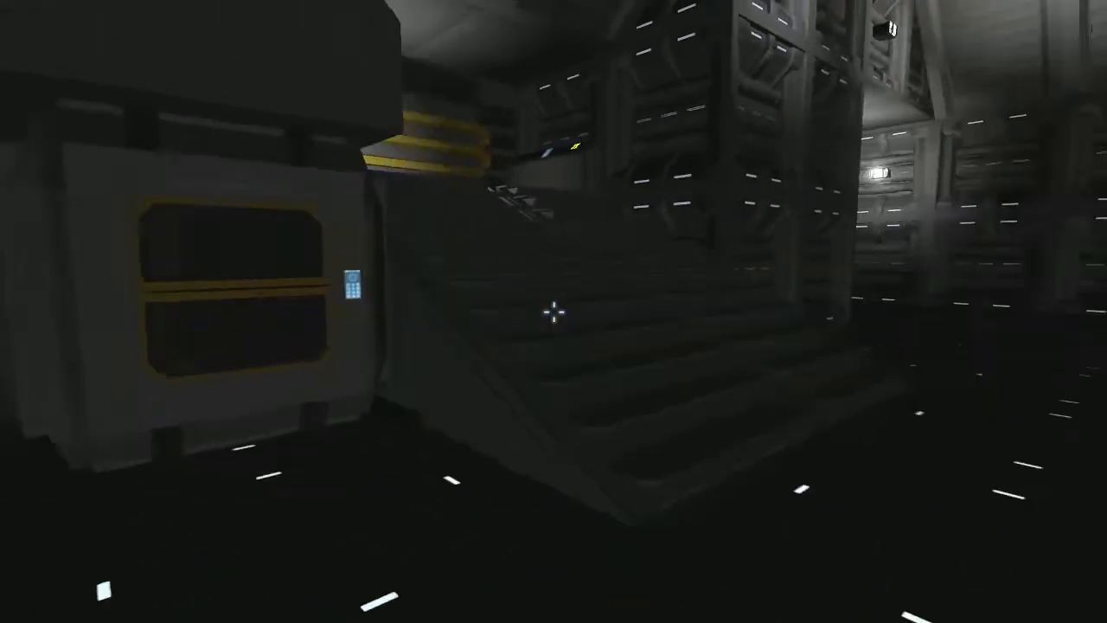
pyautogui.moveTo(553, 311)
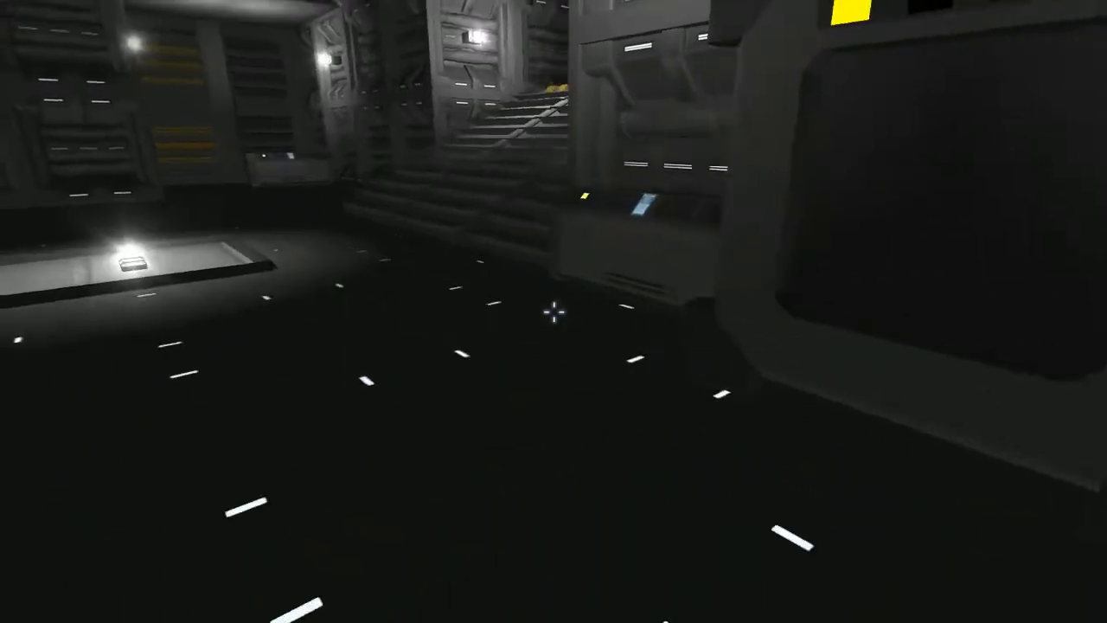
pyautogui.moveTo(554, 311)
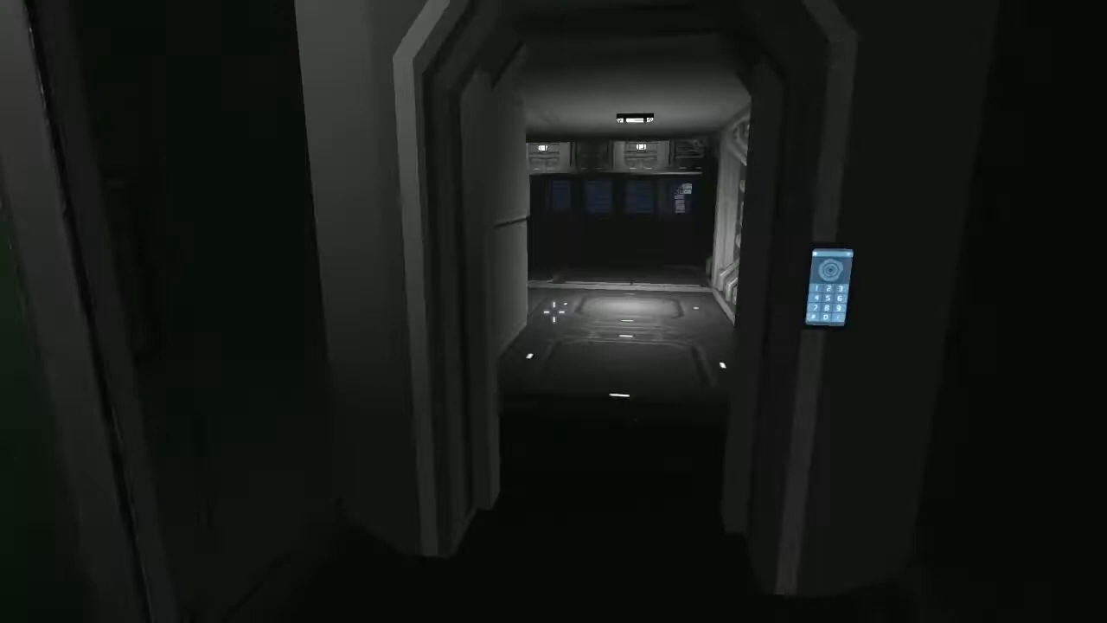
pyautogui.moveTo(553, 312)
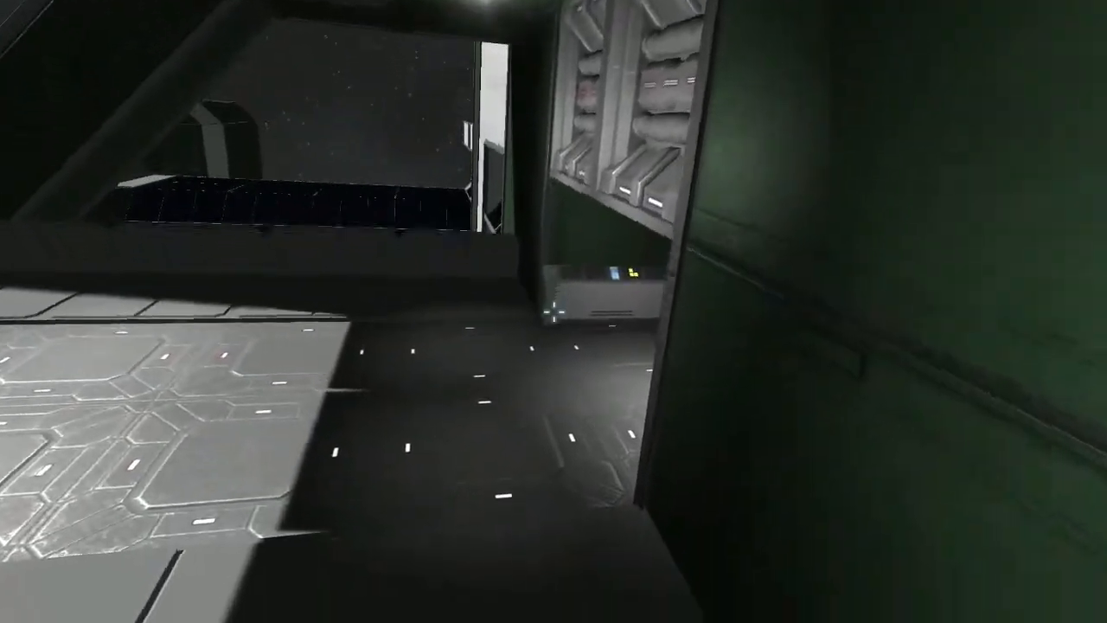
pyautogui.moveTo(553, 311)
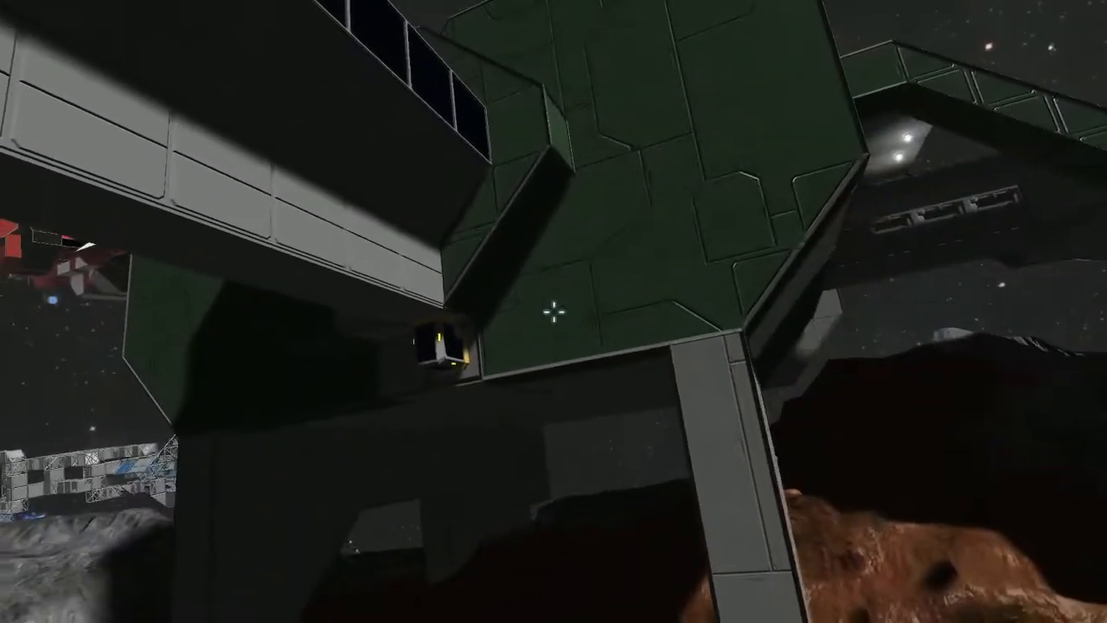
pyautogui.moveTo(553, 311)
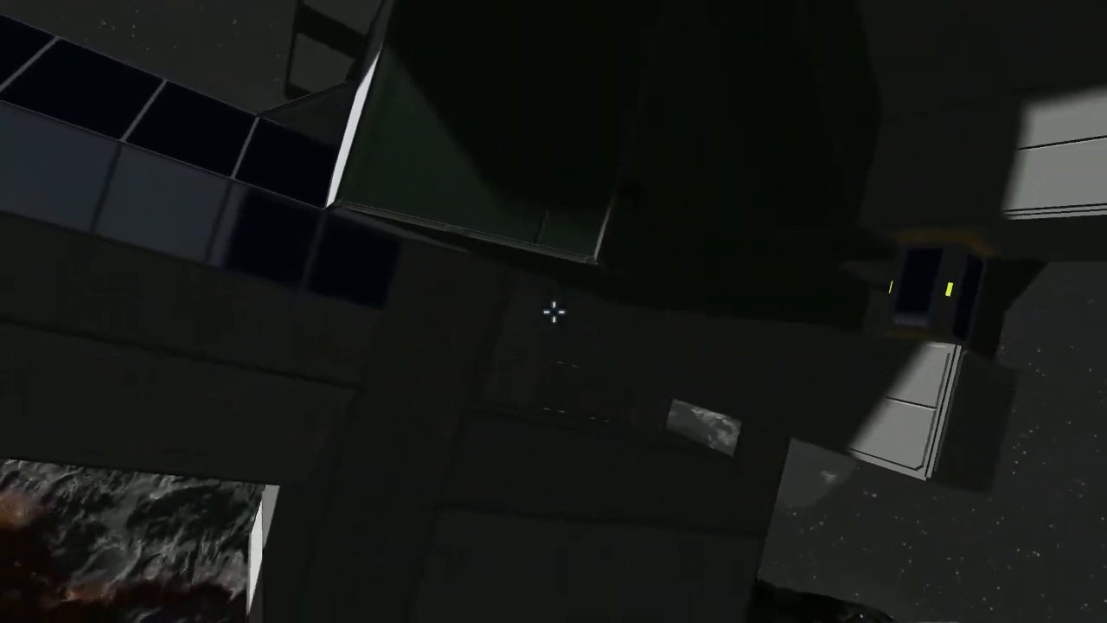
pyautogui.moveTo(554, 312)
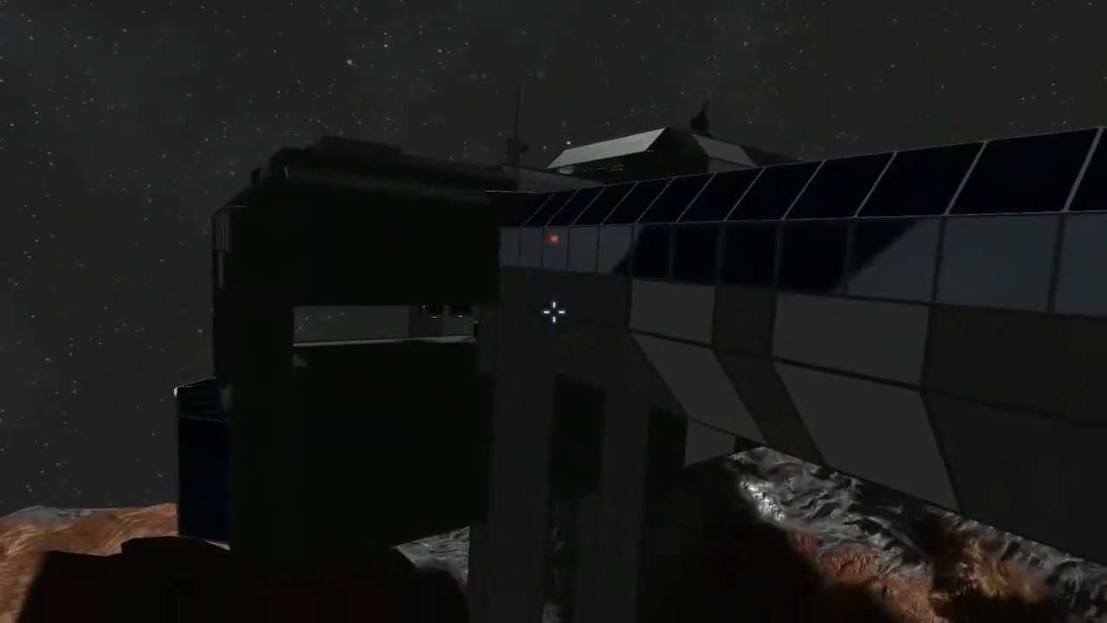
pyautogui.moveTo(554, 311)
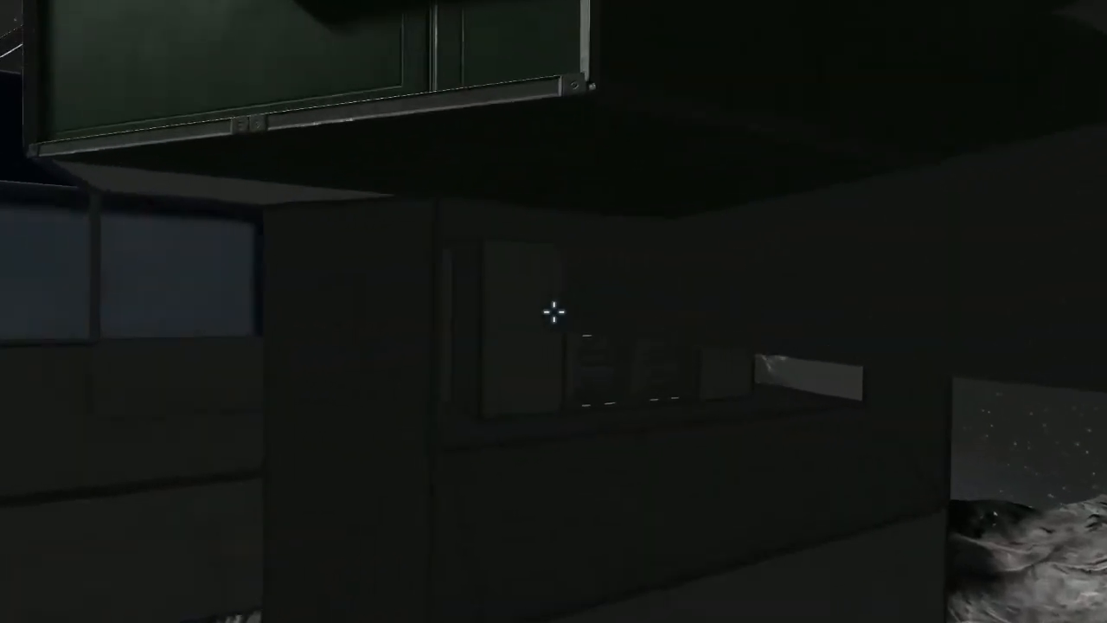
pyautogui.moveTo(554, 311)
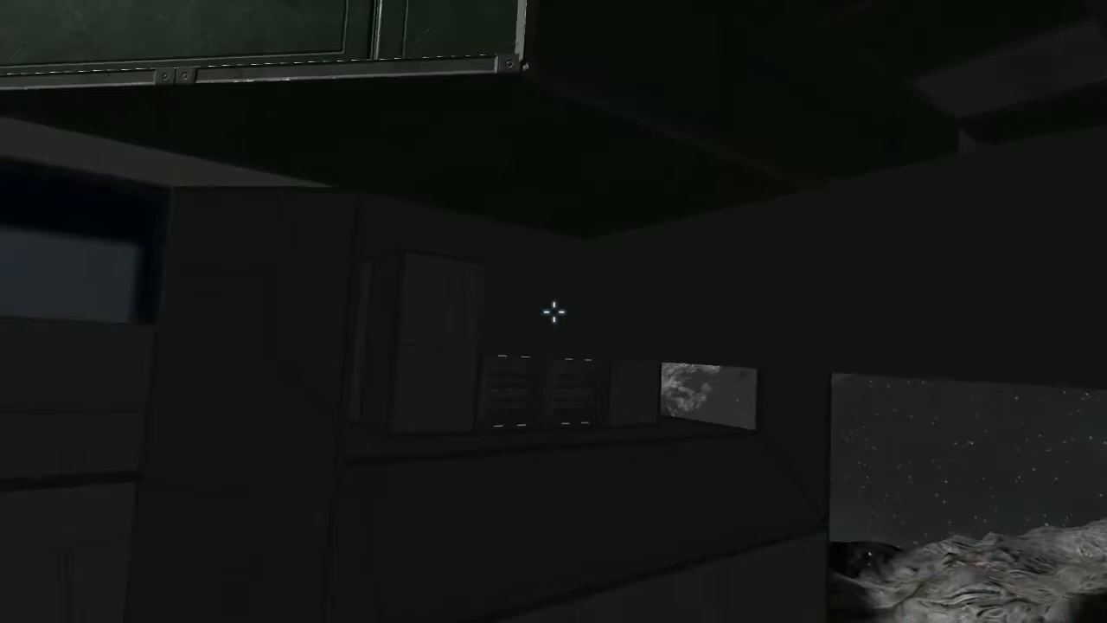
pyautogui.moveTo(554, 312)
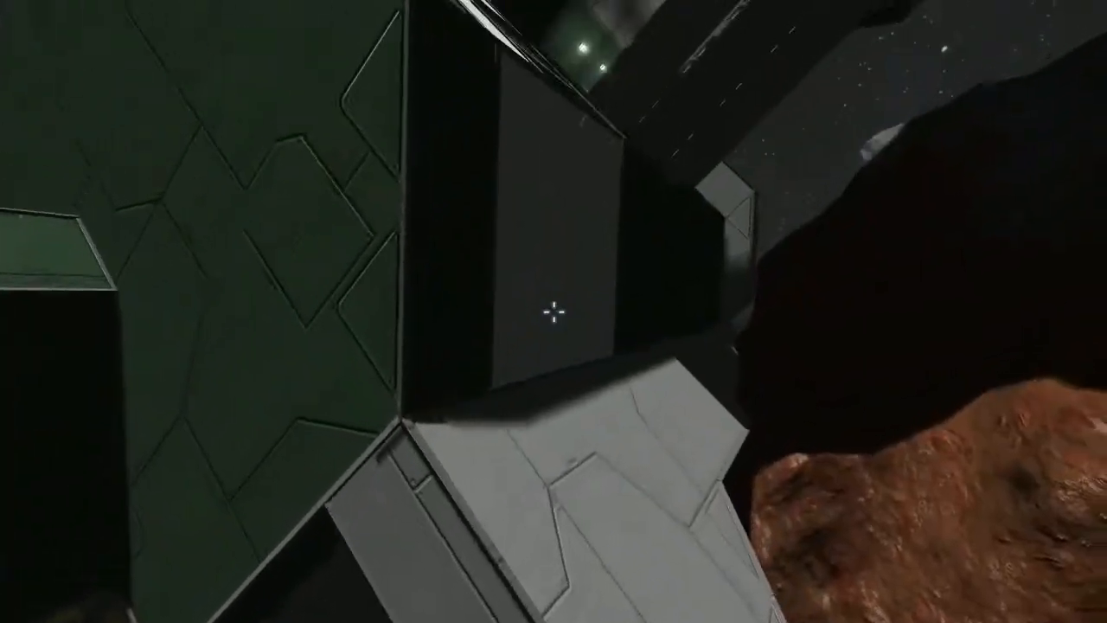
pyautogui.moveTo(546, 314)
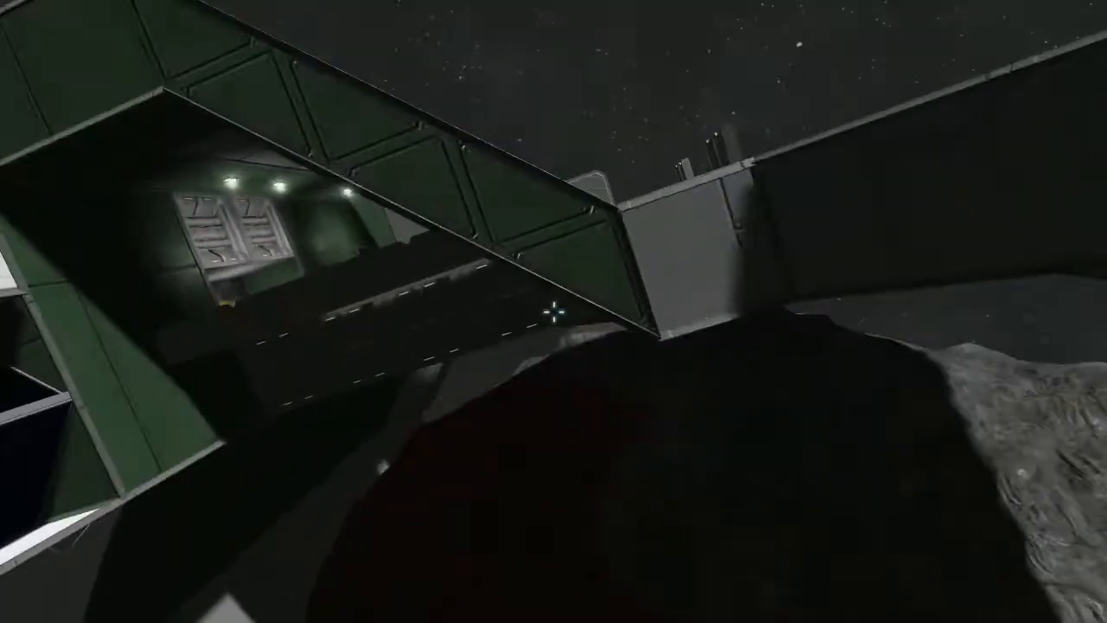
pyautogui.moveTo(554, 311)
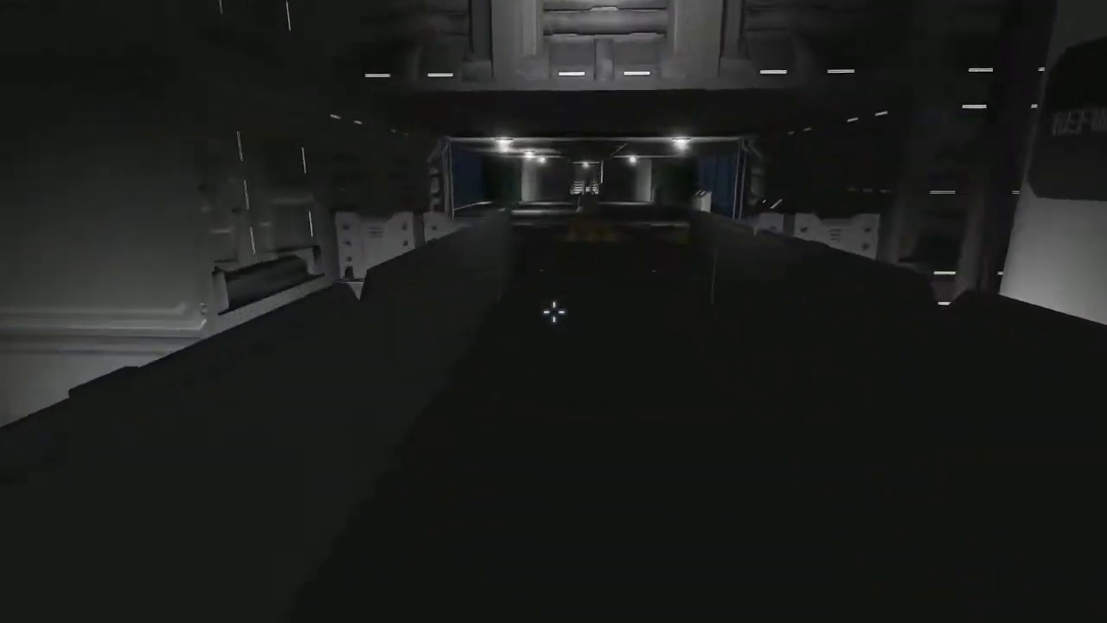
pyautogui.moveTo(554, 311)
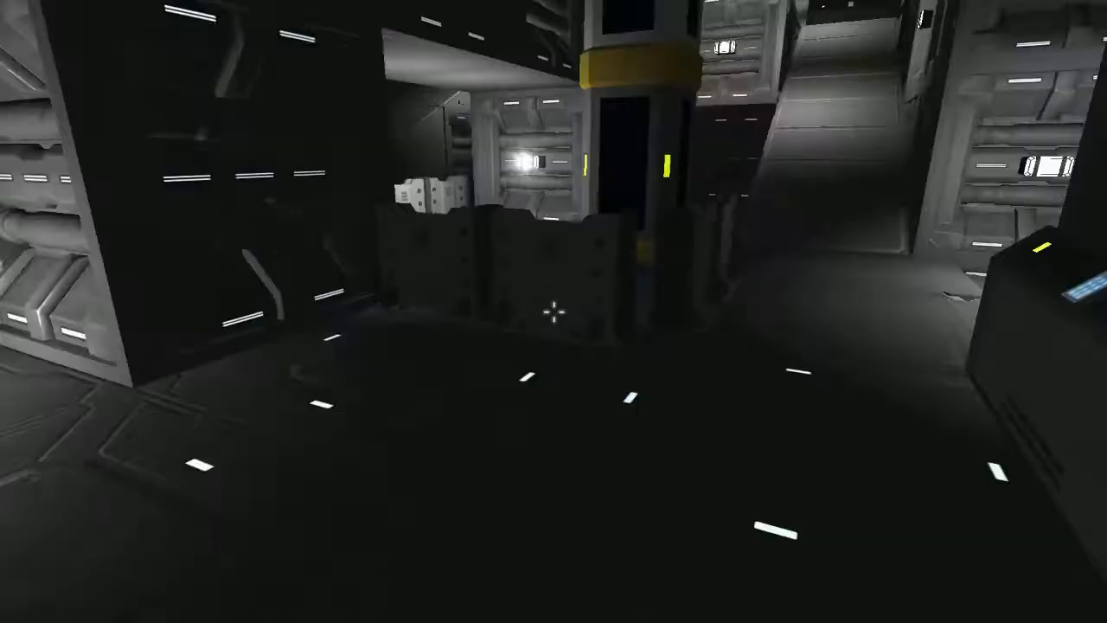
pyautogui.moveTo(554, 311)
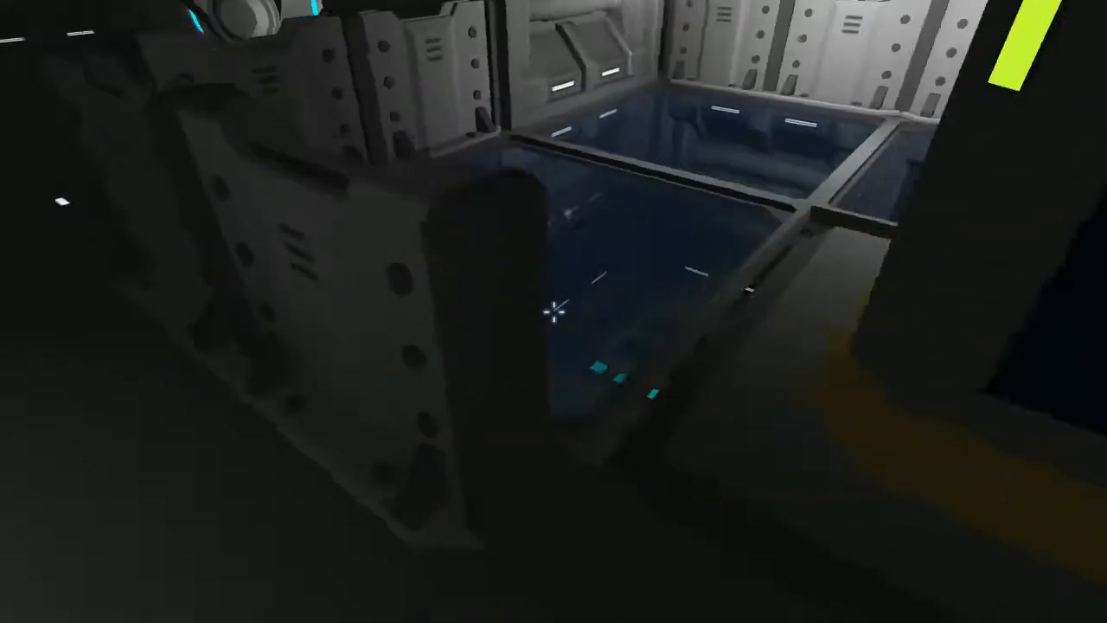
pyautogui.moveTo(553, 312)
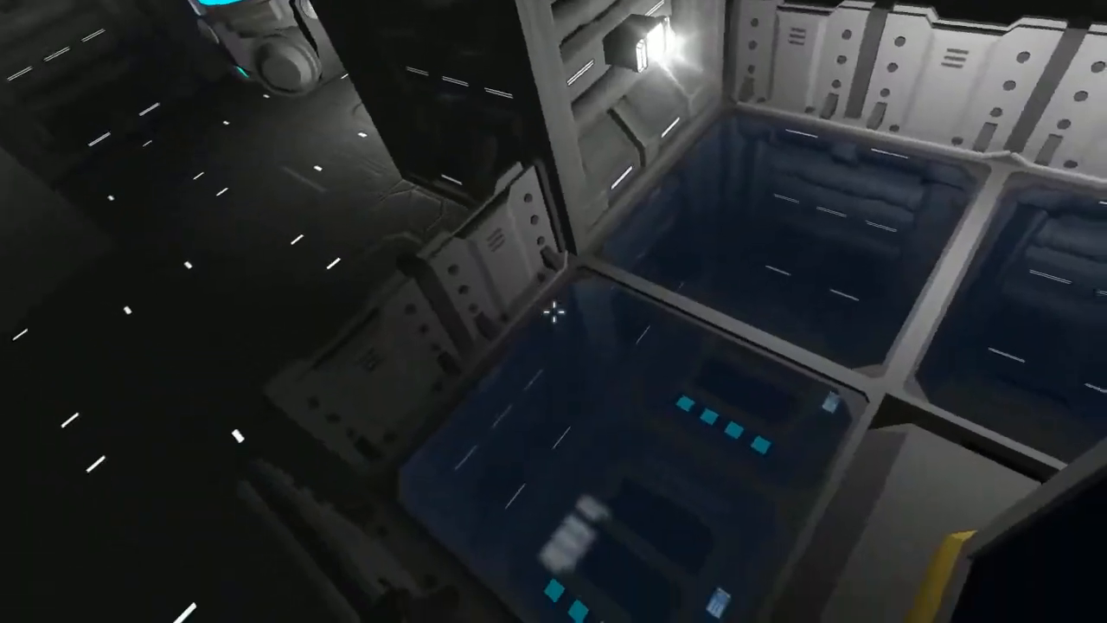
pyautogui.moveTo(554, 312)
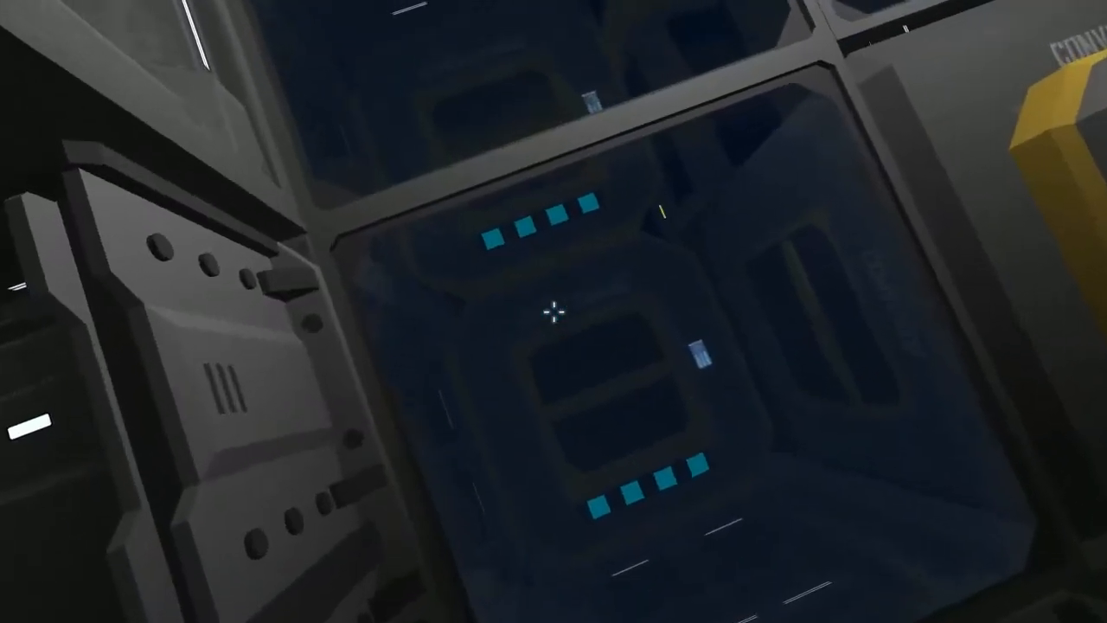
pyautogui.moveTo(553, 311)
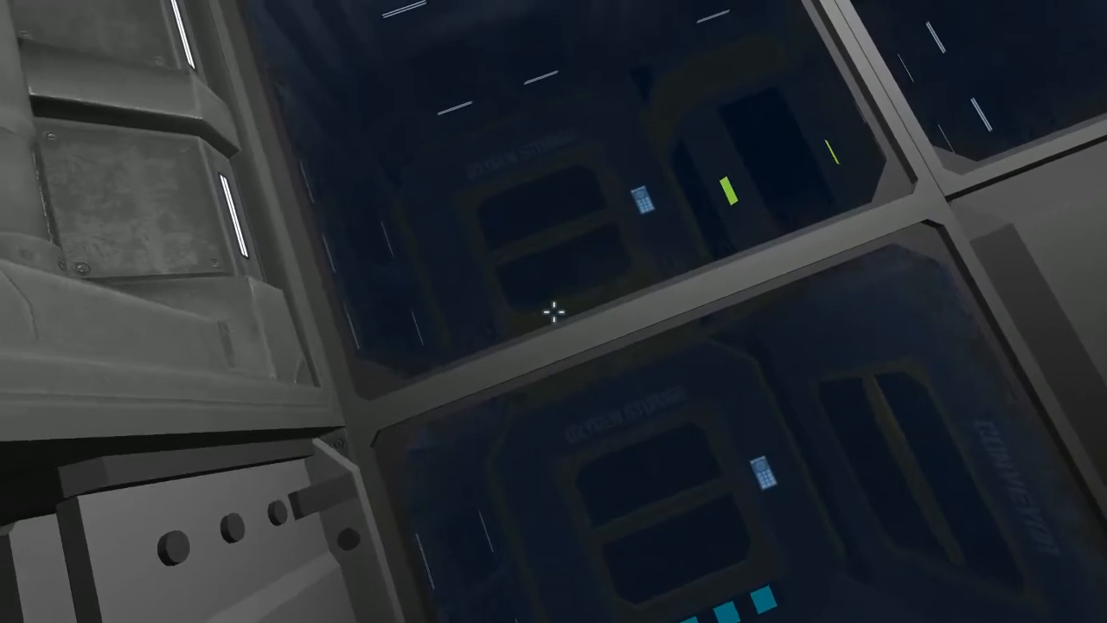
pyautogui.moveTo(554, 311)
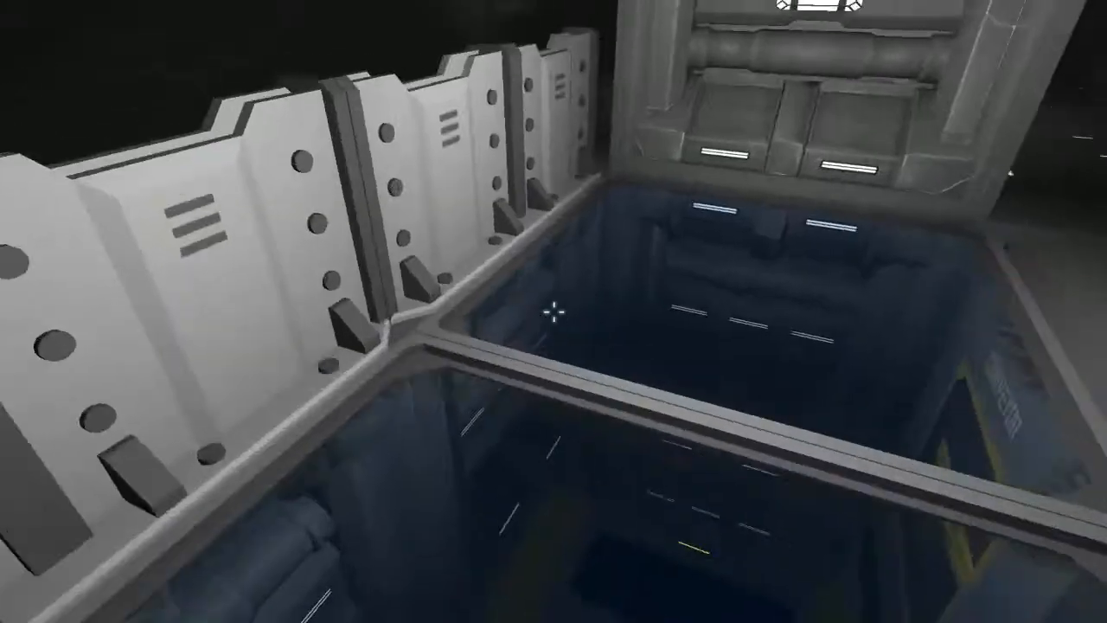
pyautogui.moveTo(554, 311)
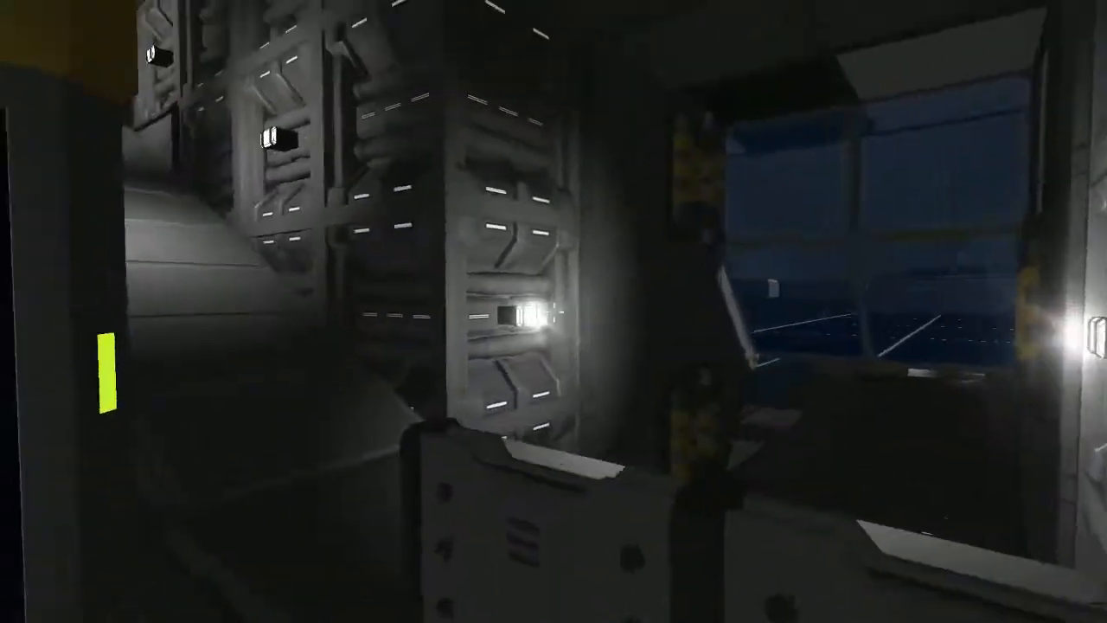
pyautogui.moveTo(553, 312)
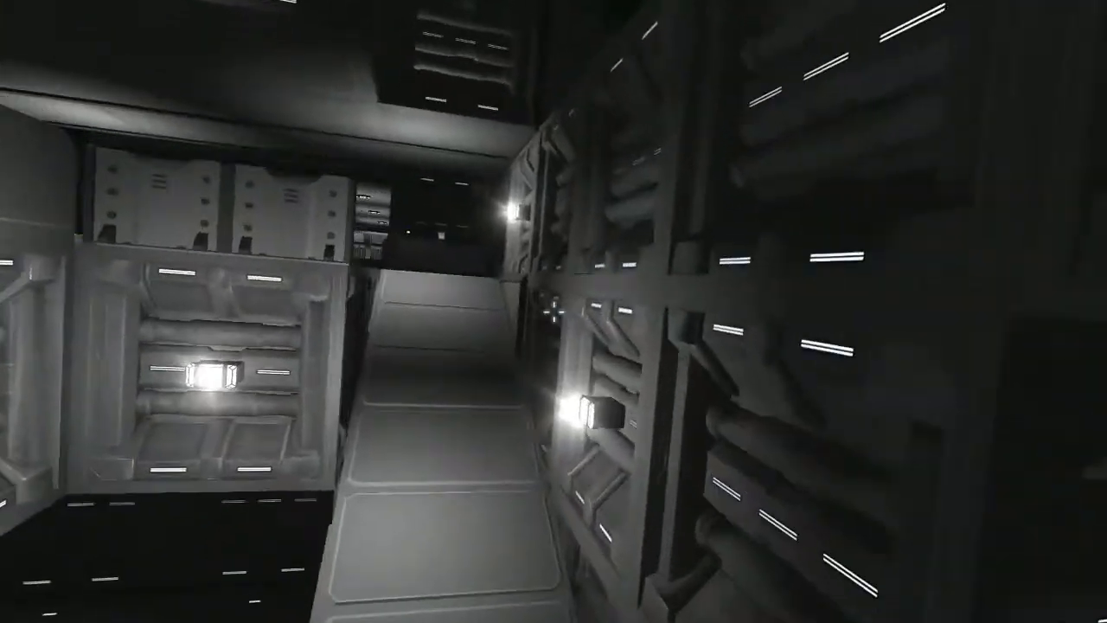
pyautogui.moveTo(554, 311)
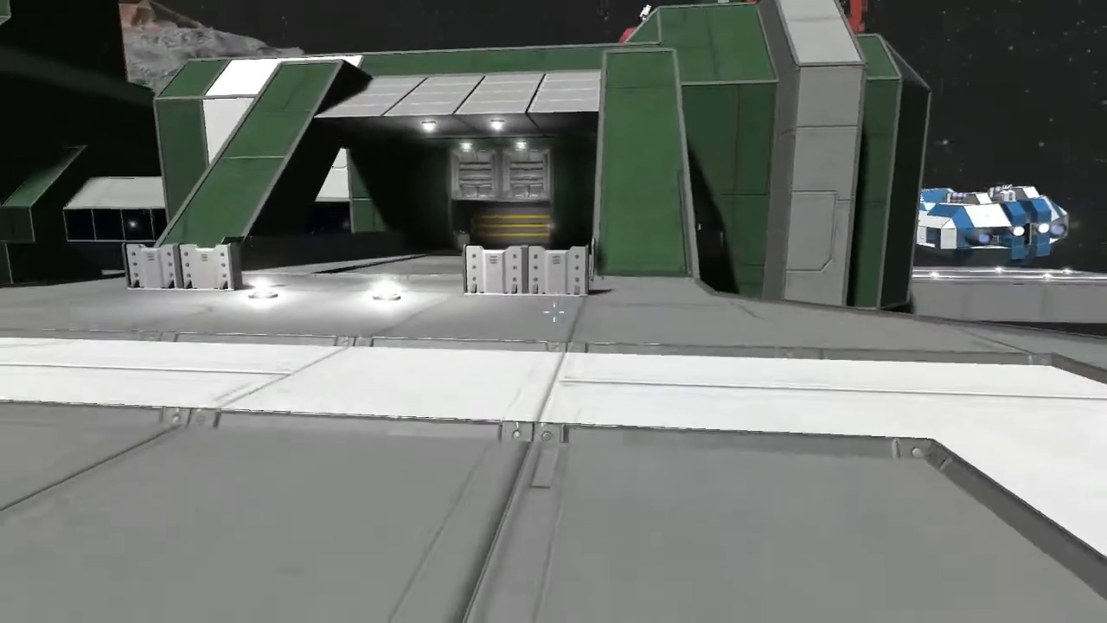
pyautogui.moveTo(553, 311)
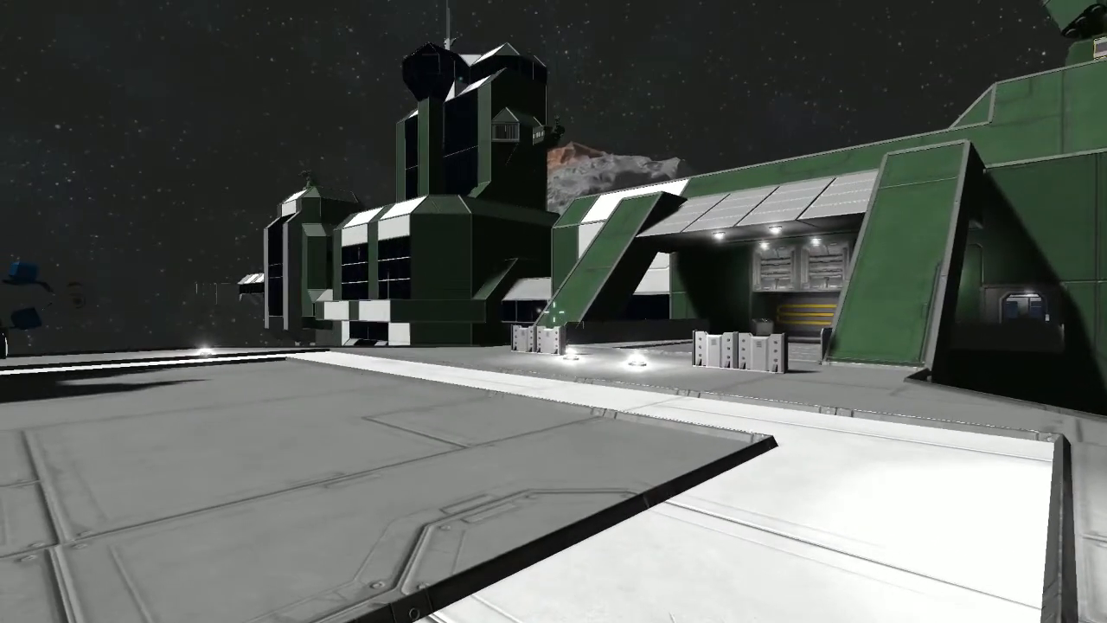
pyautogui.moveTo(554, 311)
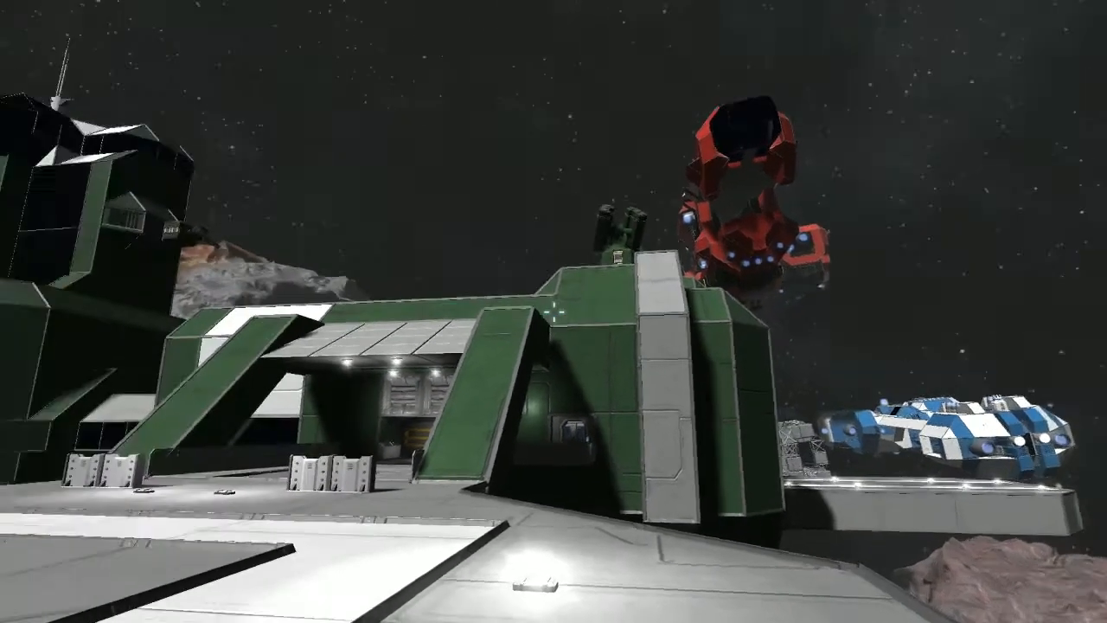
pyautogui.moveTo(553, 312)
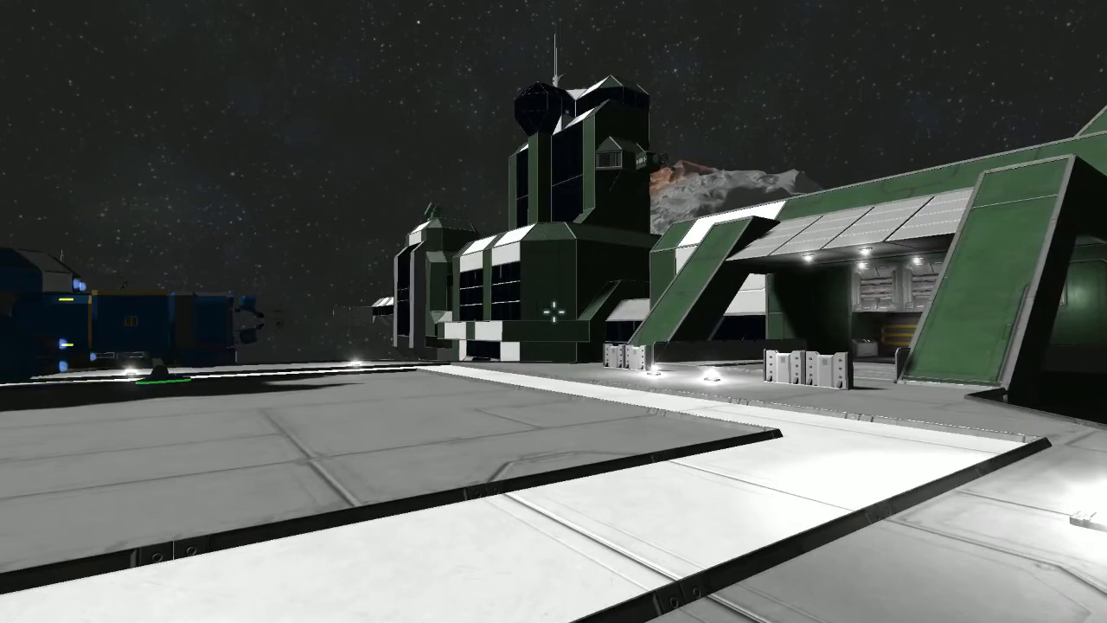